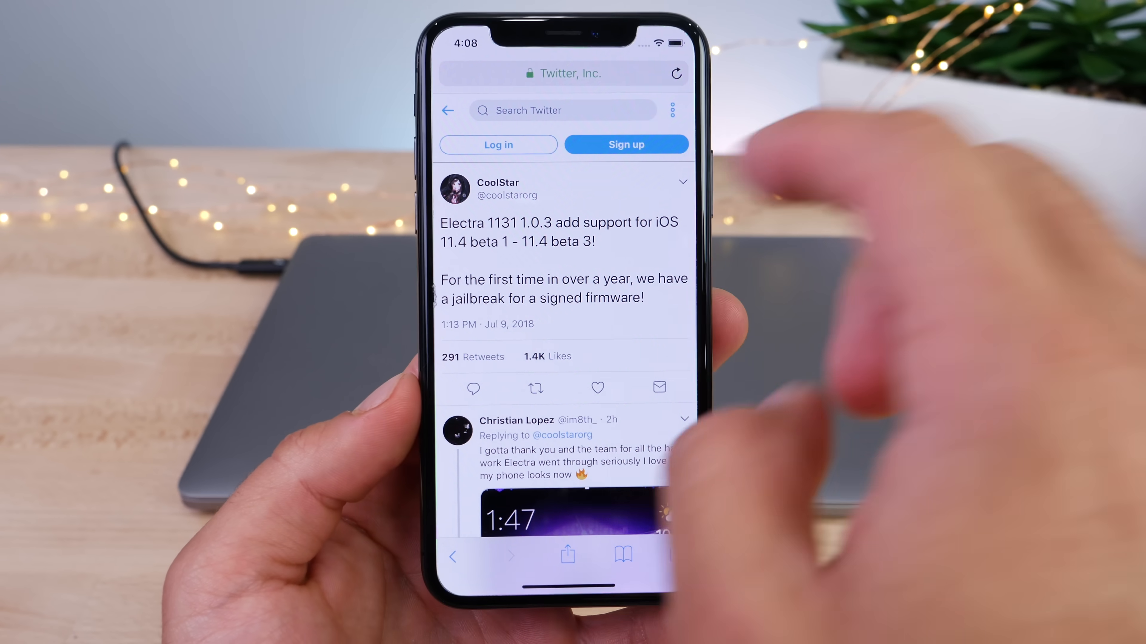
Step: Expand the Electra 1.0.3 announcement thread and read through its replies and signing updates
left_click(497, 188)
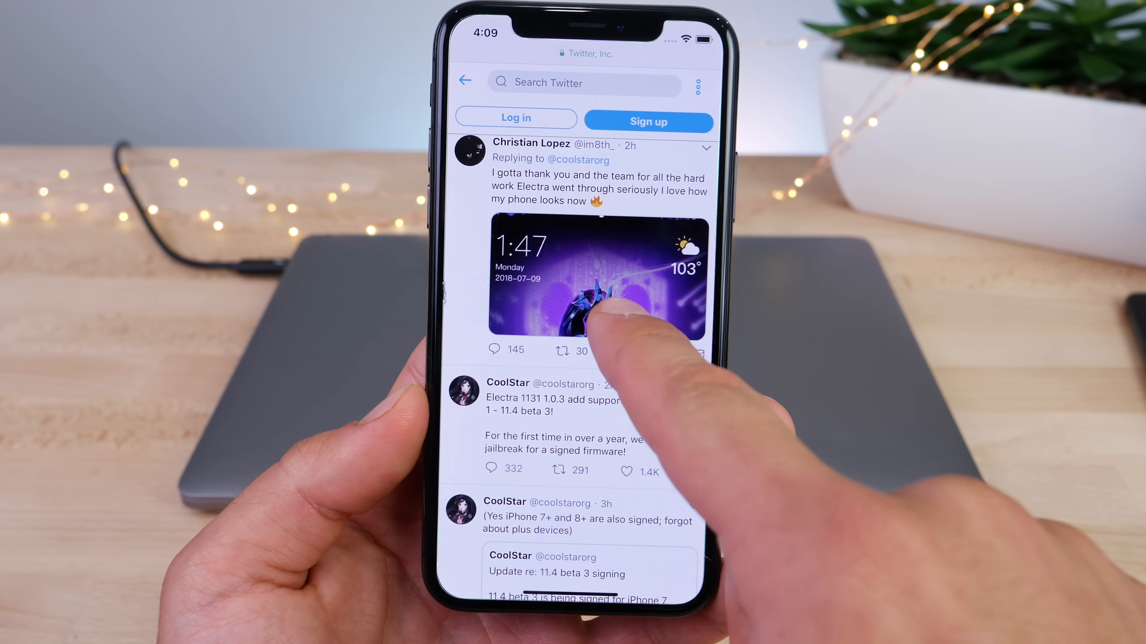
scroll("down", 3)
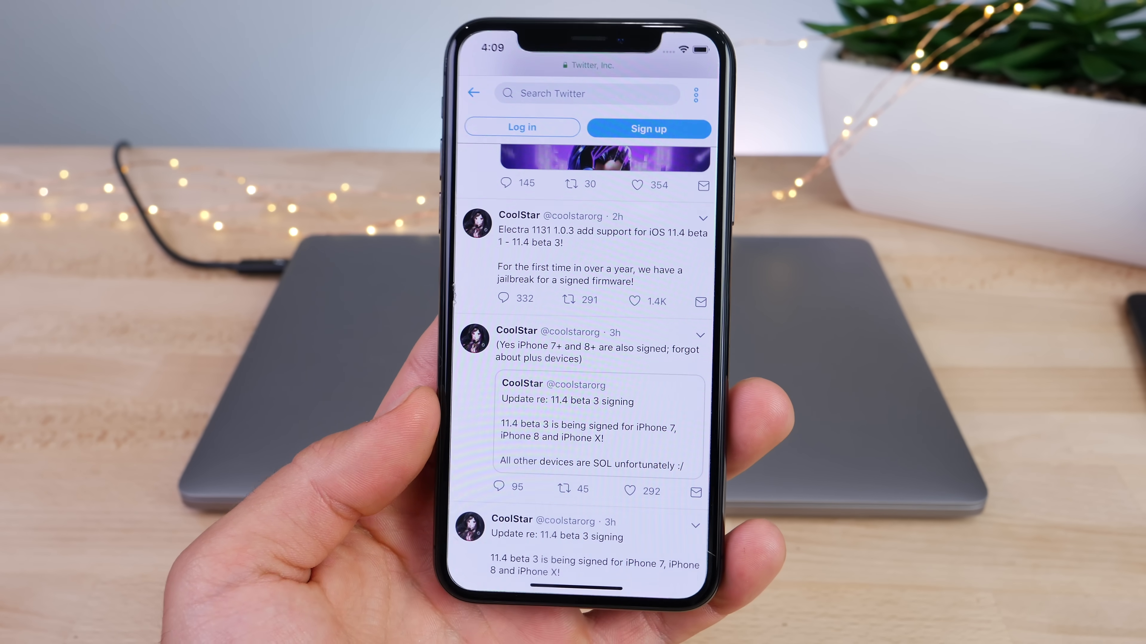
scroll("down", 3)
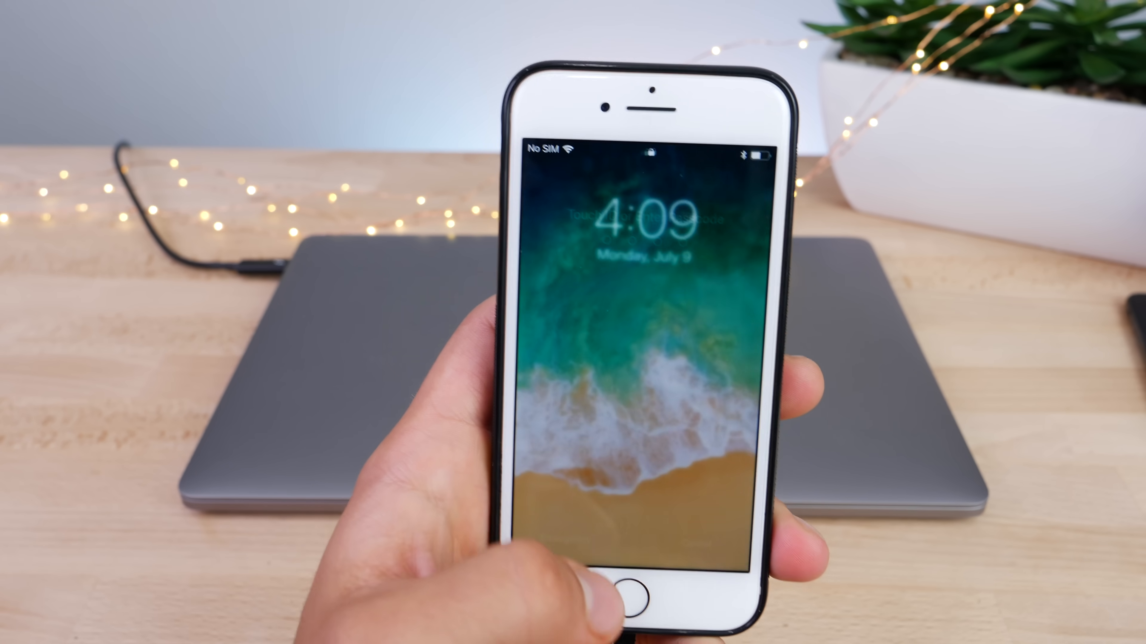
Step: Unlock the iPhone 8 and close the 'A new iOS update is now available' alert
left_click(643, 610)
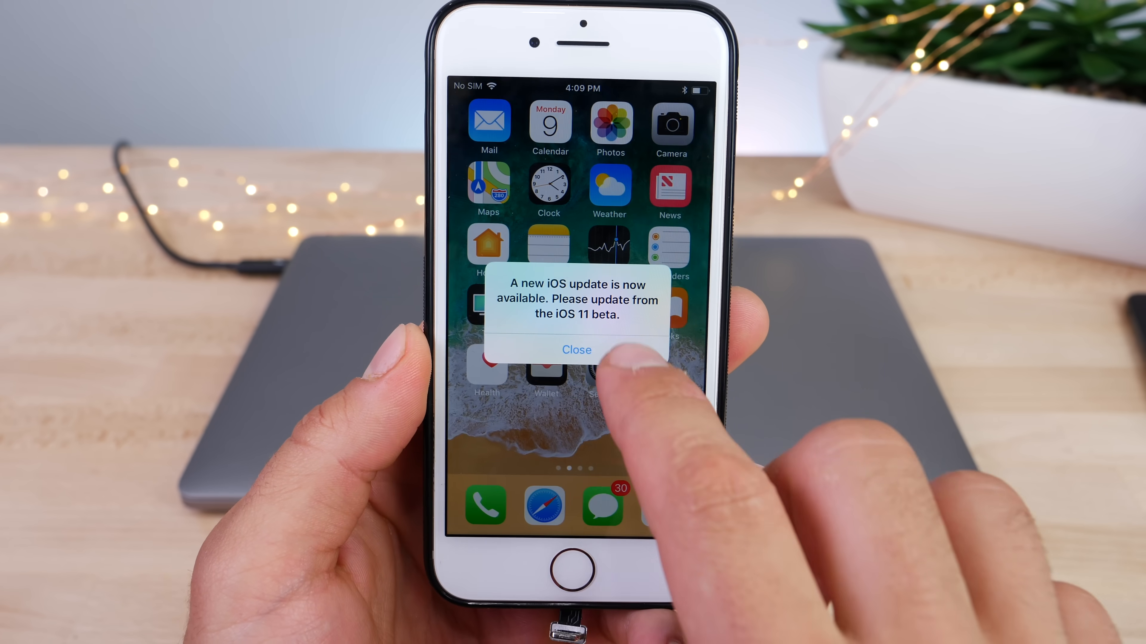
left_click(576, 349)
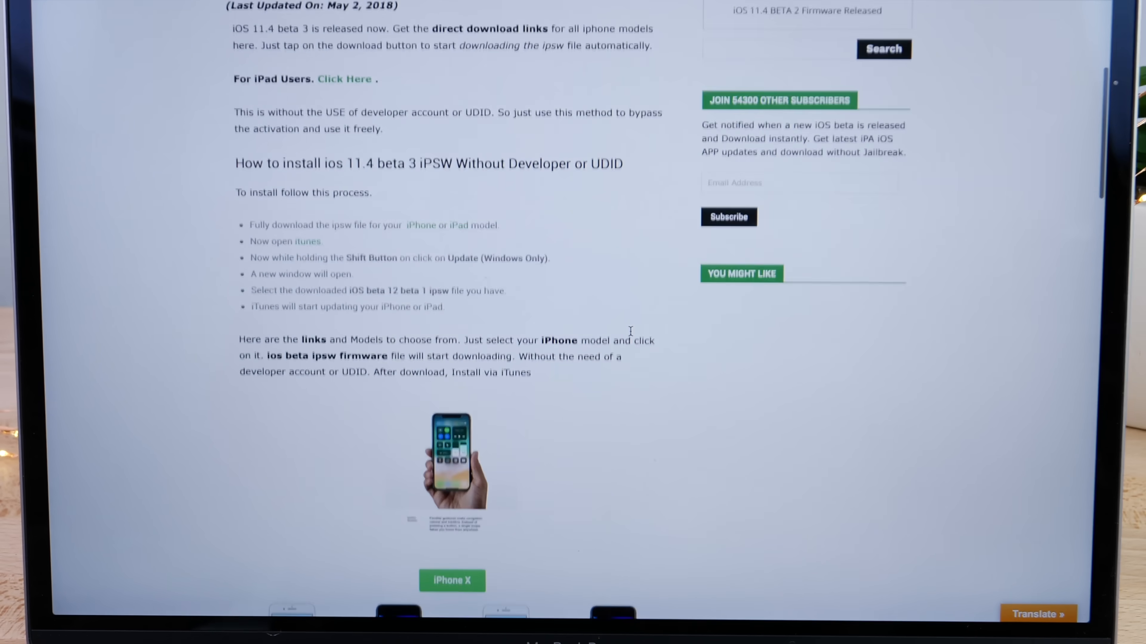
Step: Download the iOS 11.4 beta 3 IPSW for iPhone 8 (GLOBAL) from the device list to the desktop
scroll("down", 3)
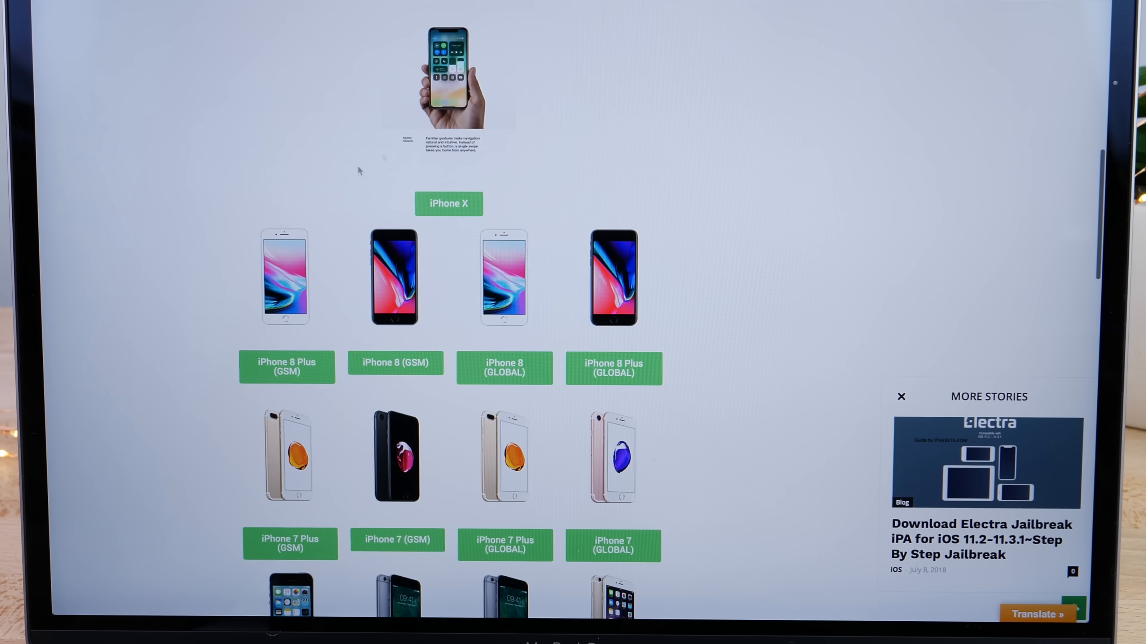
scroll("down", 3)
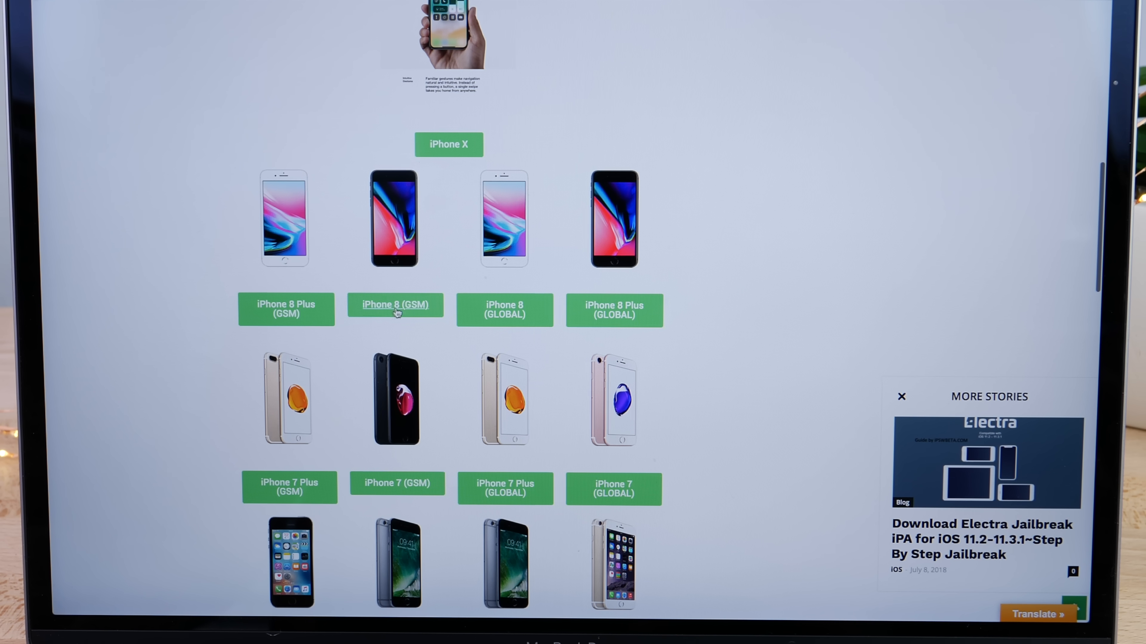
scroll("down", 3)
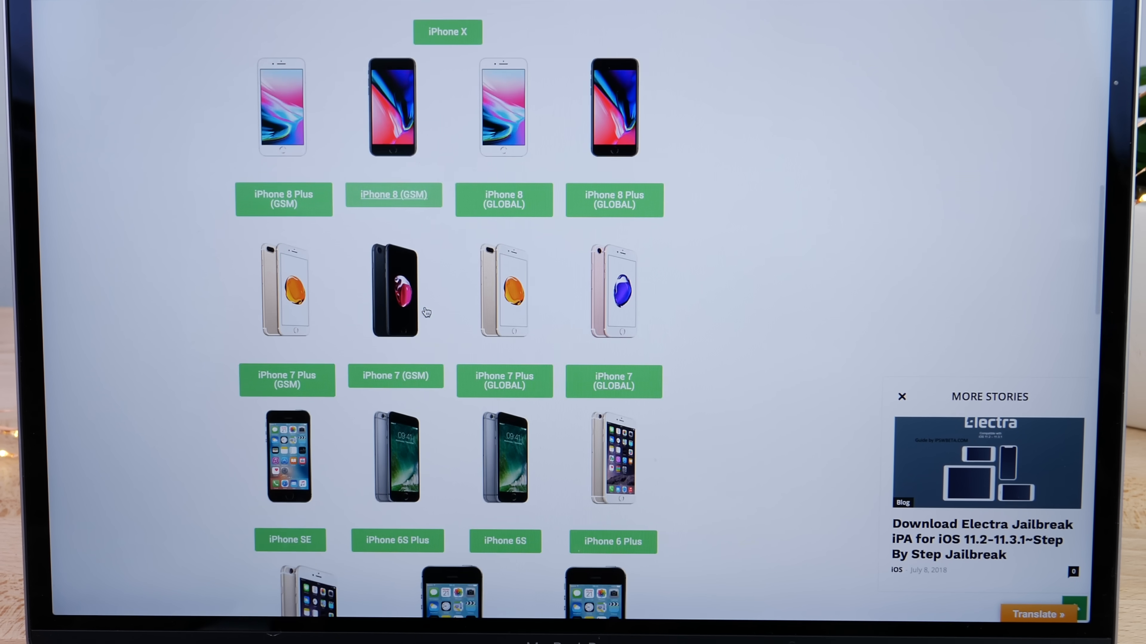
scroll("down", 3)
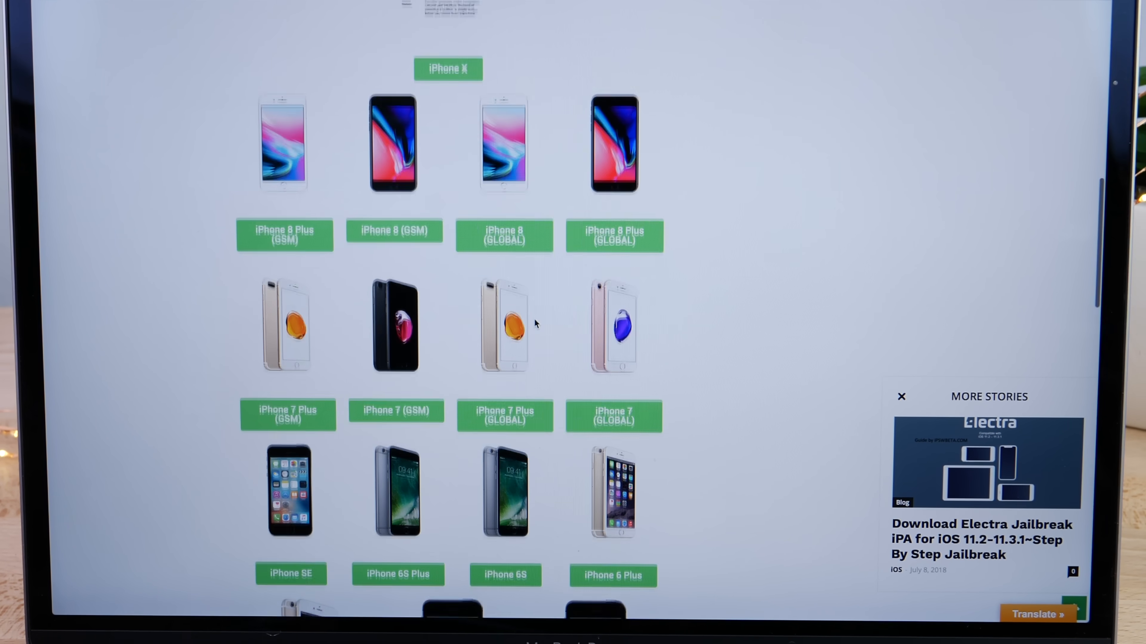
scroll("down", 3)
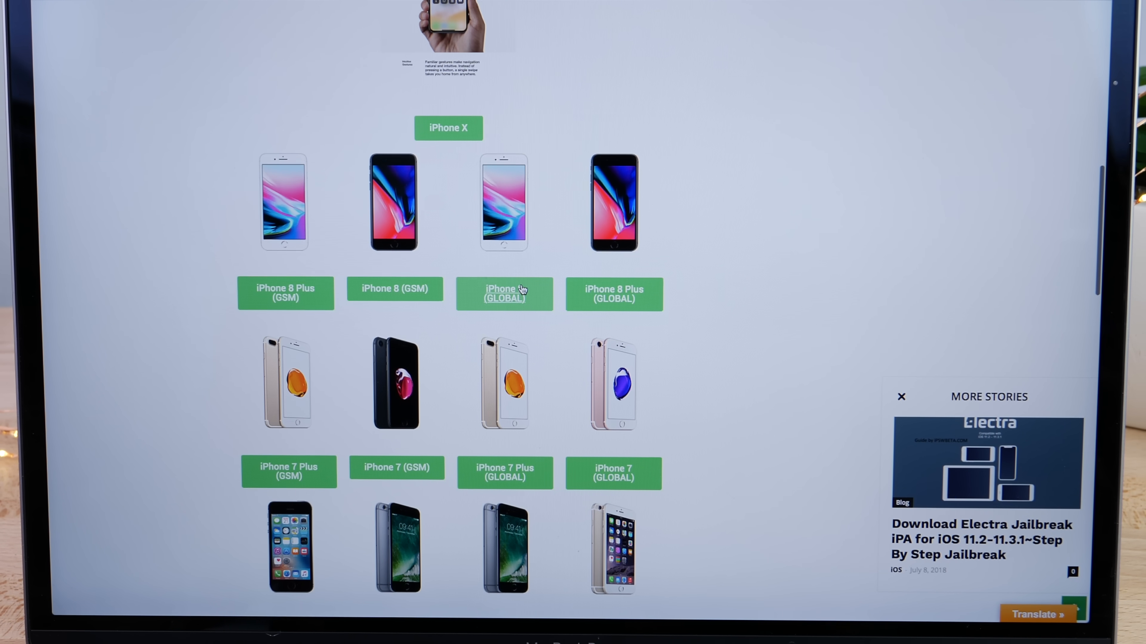
left_click(503, 294)
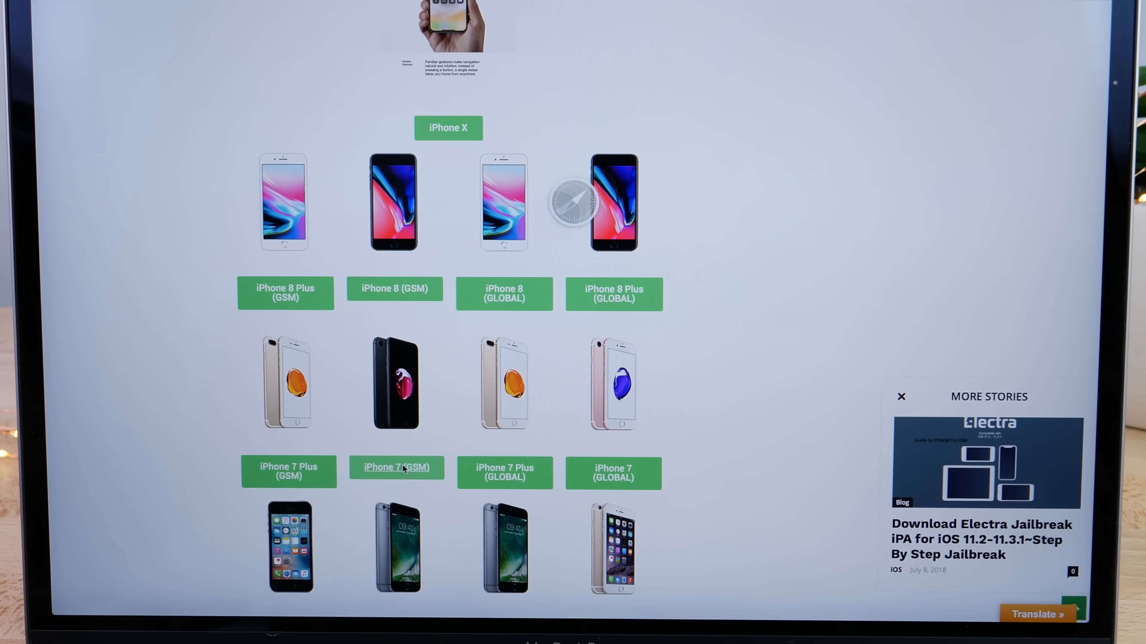
left_click(395, 468)
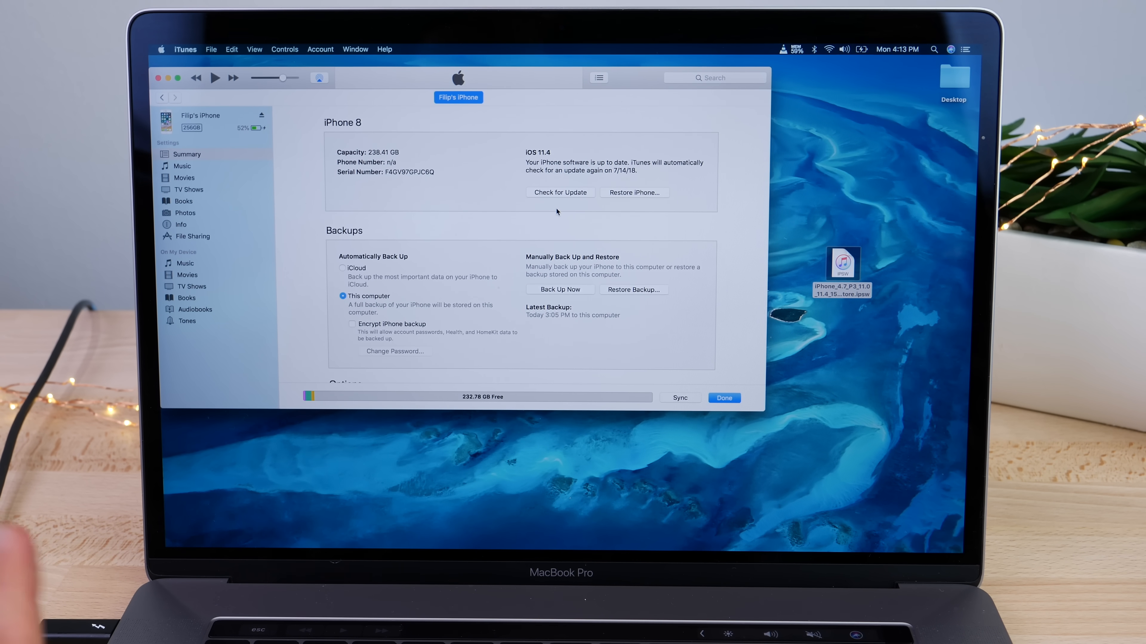
Step: Load the downloaded .ipsw from the Desktop as the update file and confirm the iOS 11.4 update
left_click(186, 154)
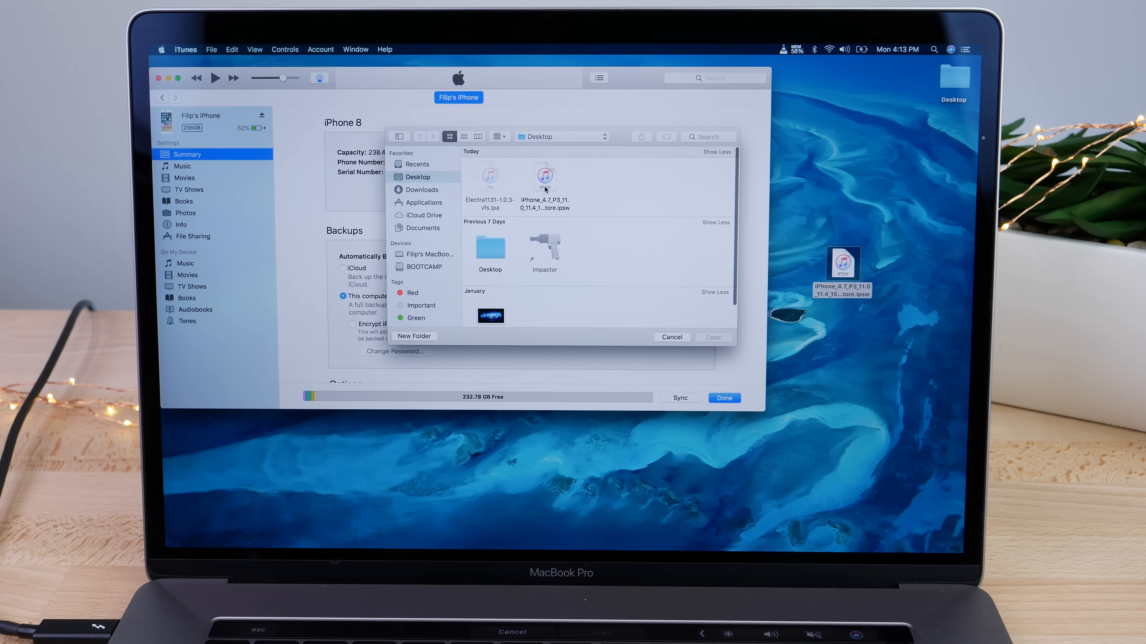
left_click(544, 175)
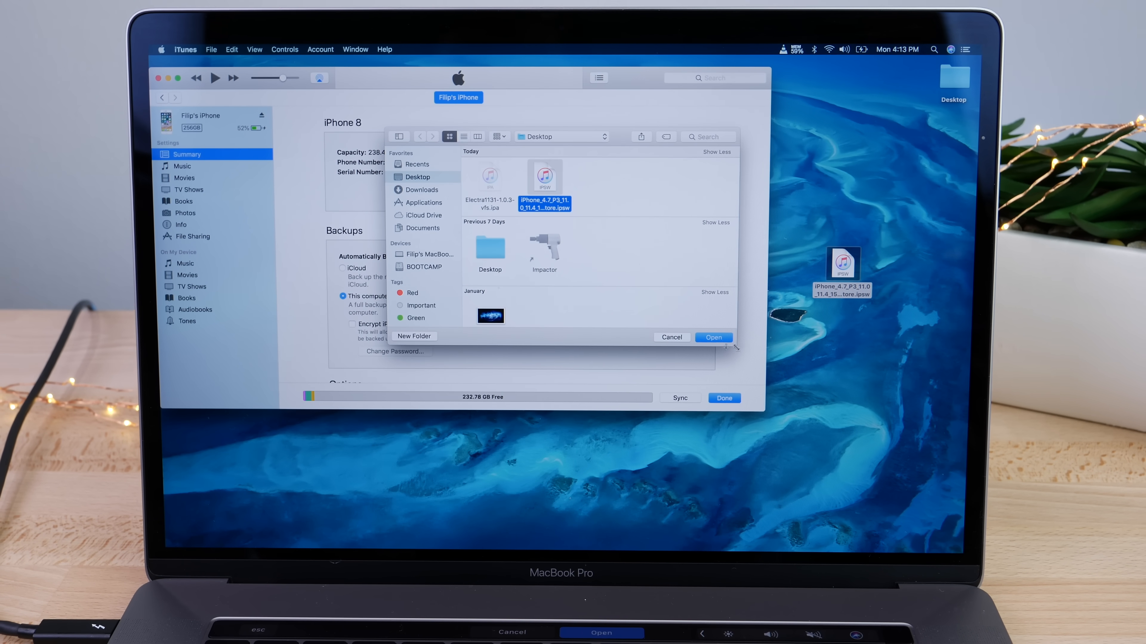
left_click(713, 337)
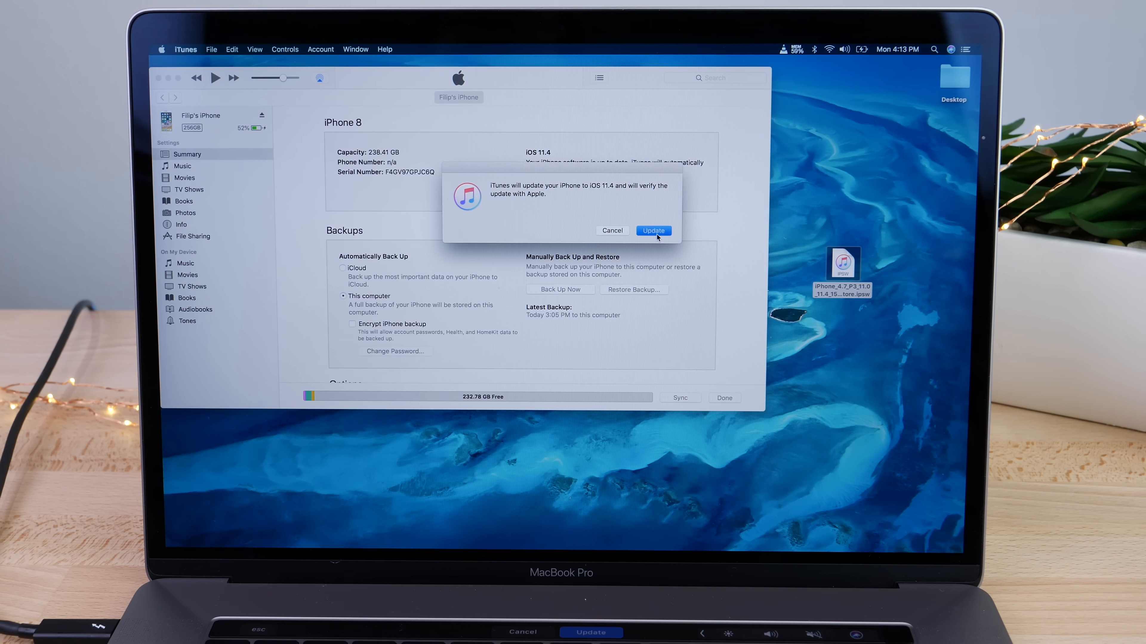
left_click(652, 230)
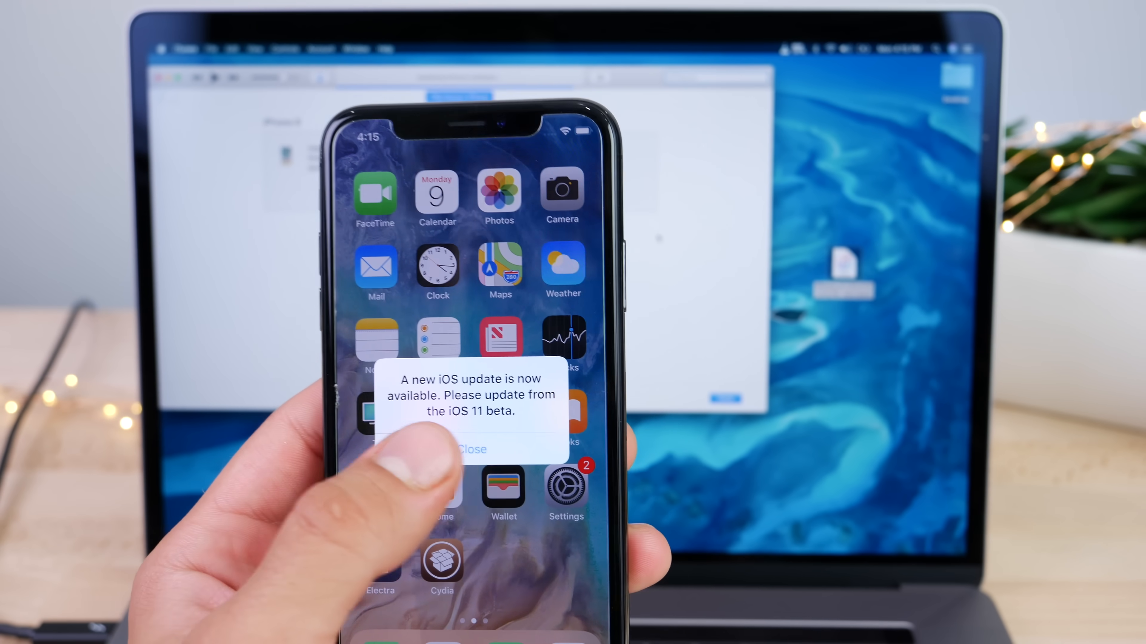
Step: Close the beta update reminder on the iPhone X, leaving Electra and Cydia visible on the home screen
left_click(473, 449)
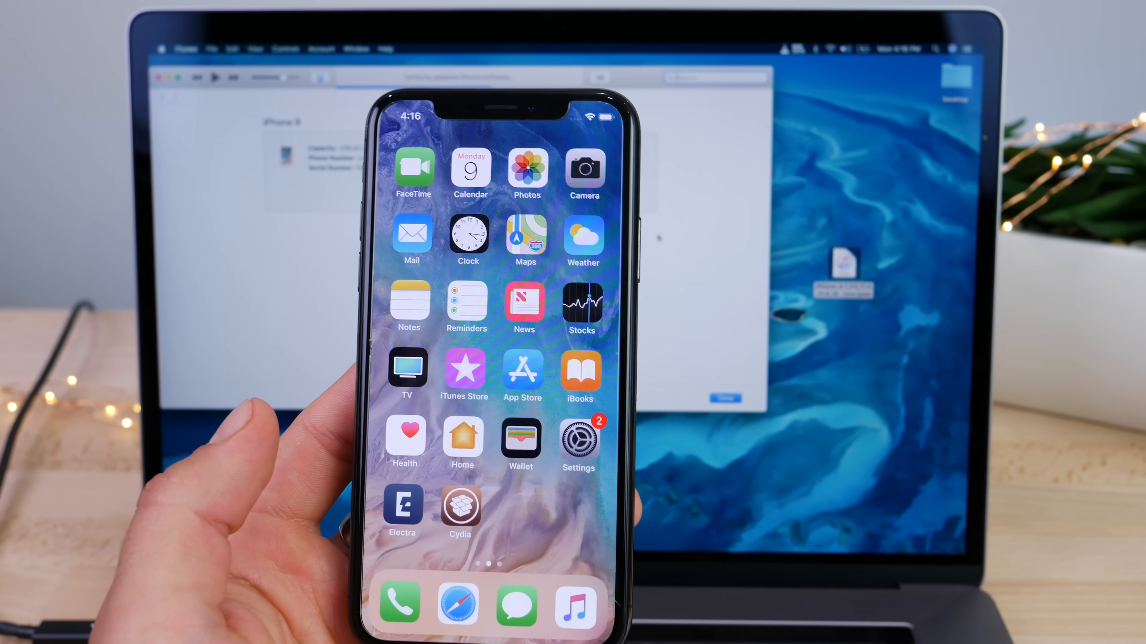
scroll("left", 3)
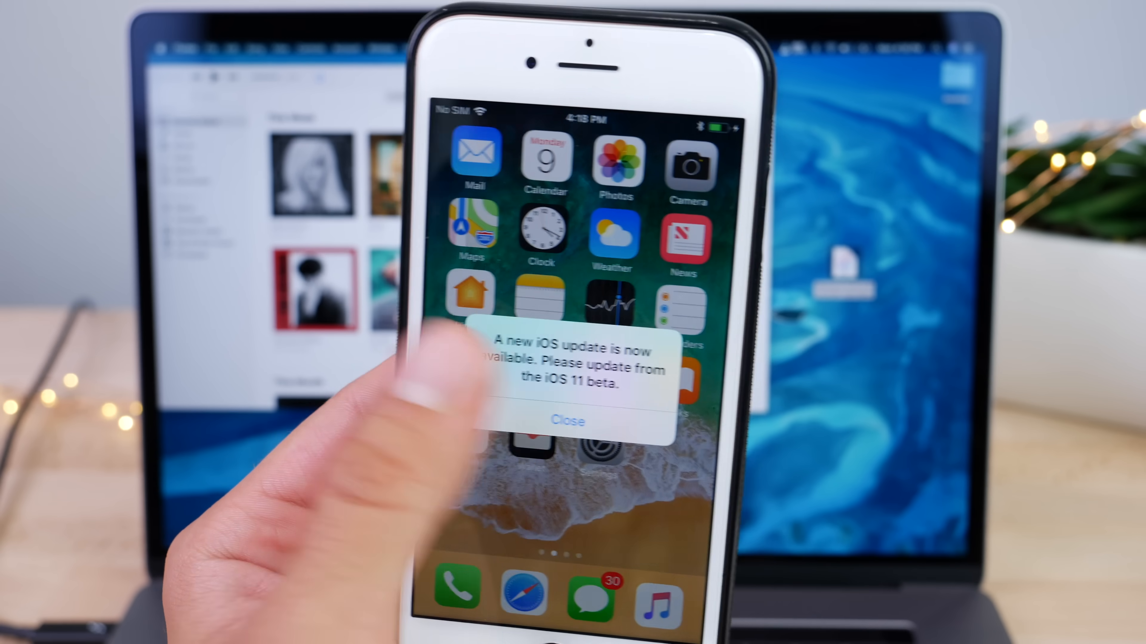
Step: Close the beta update alert on the iPhone 8 and dismiss the full-screen advert in Safari
left_click(569, 420)
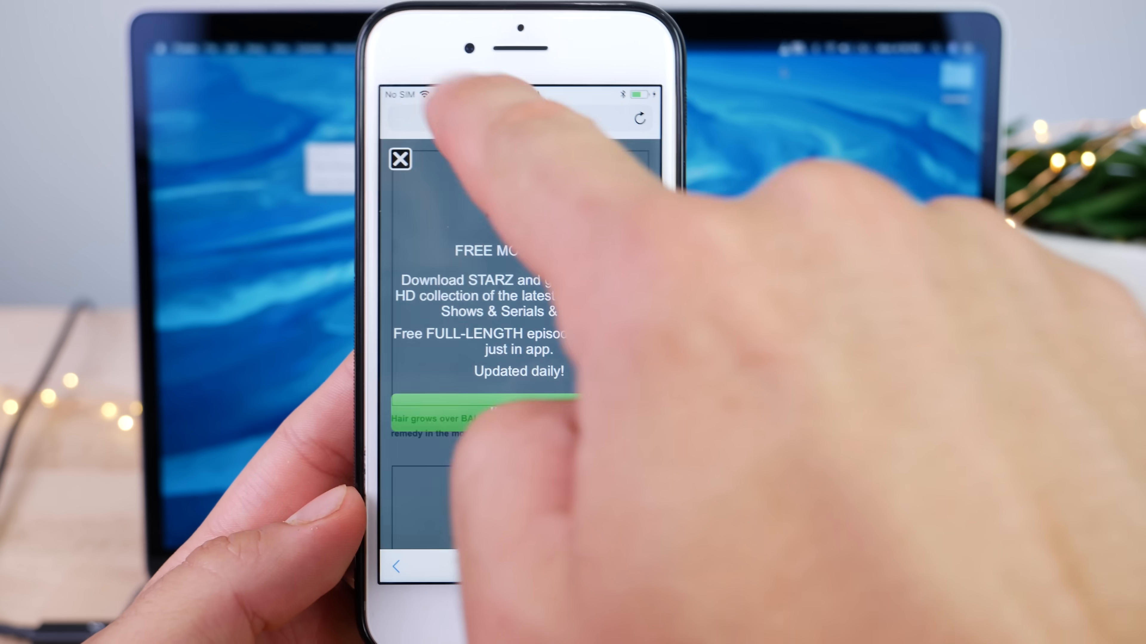
left_click(400, 159)
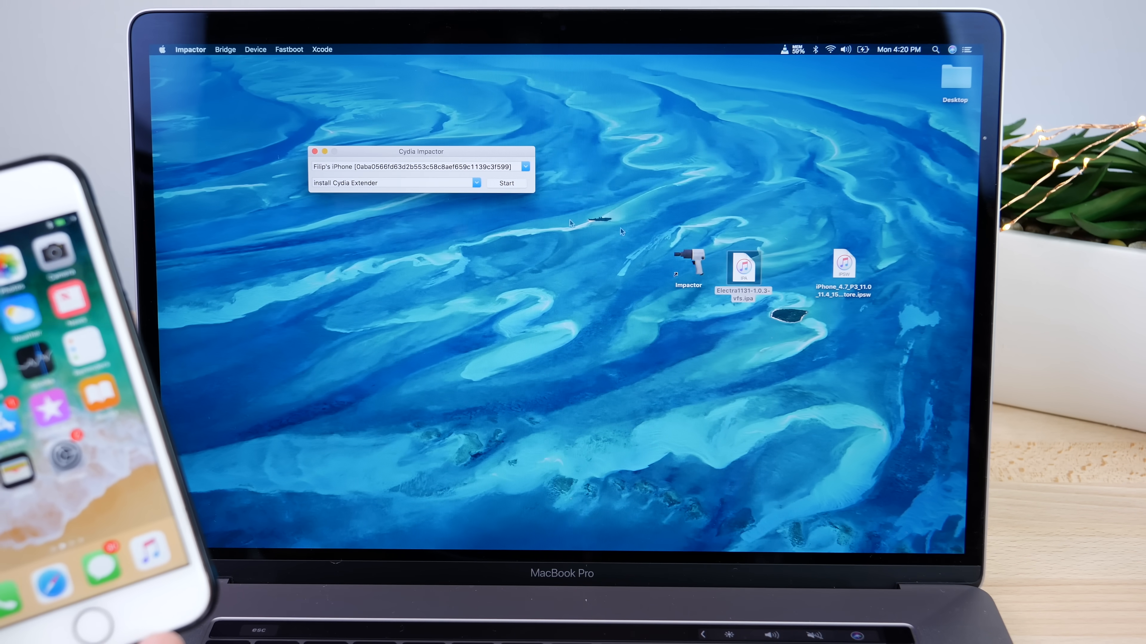
mouse_move(663, 252)
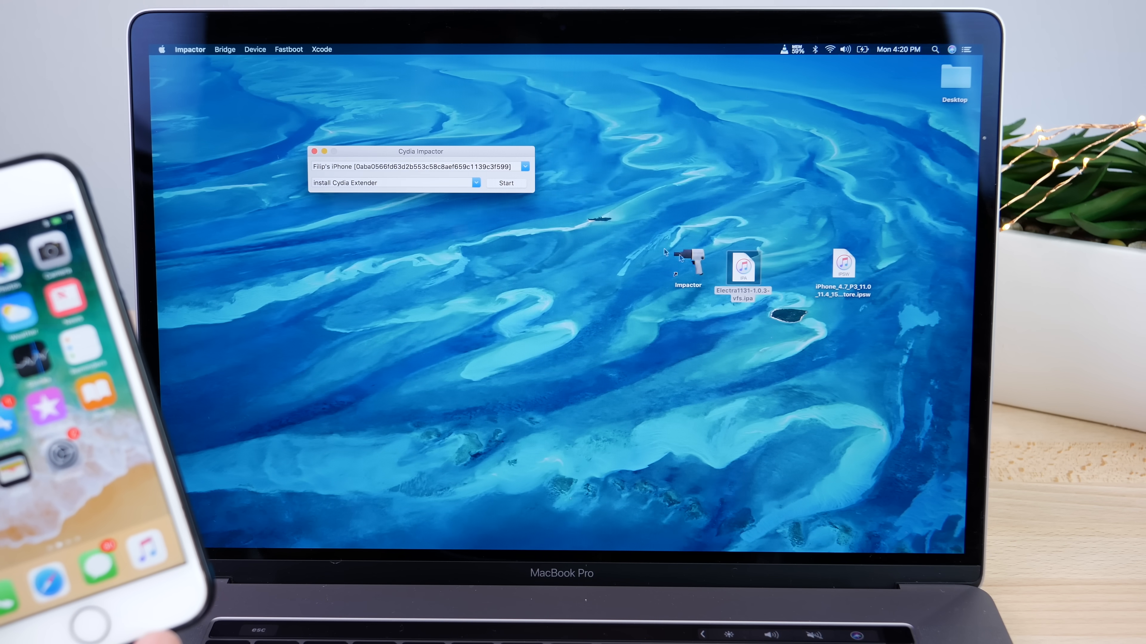
Step: Drop the Electra .ipa from the desktop into Cydia Impactor and start installing it on the iPhone
left_click_drag(744, 274, 650, 238)
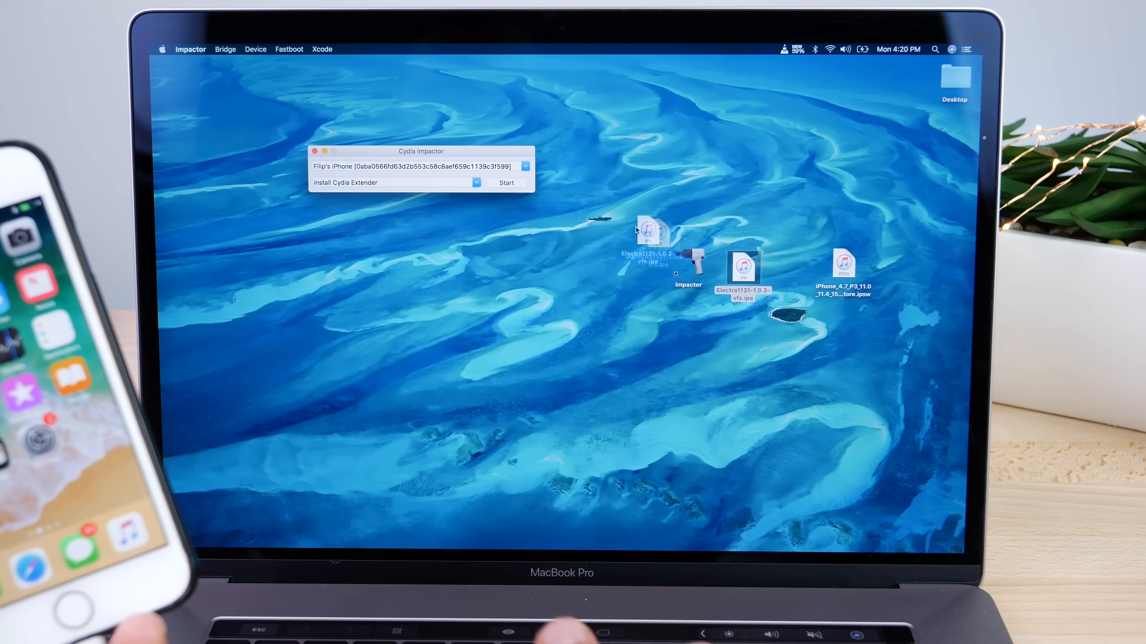
left_click(506, 182)
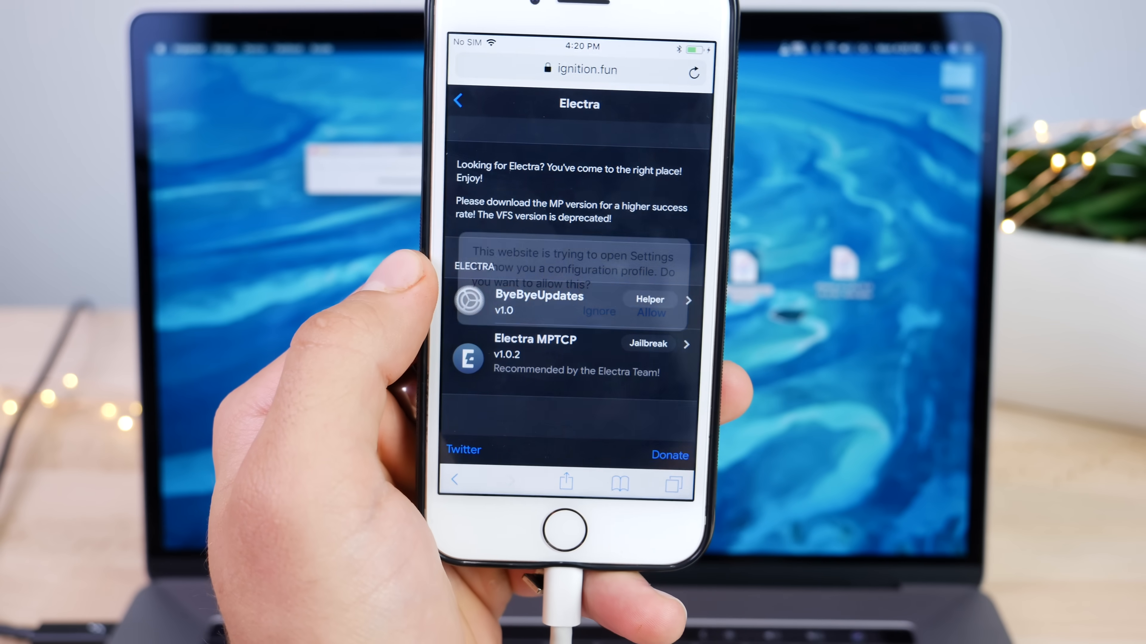
Step: Allow the ignition.fun configuration profile, install the tvOS 12 Beta Software Profile and accept its consent
left_click(650, 313)
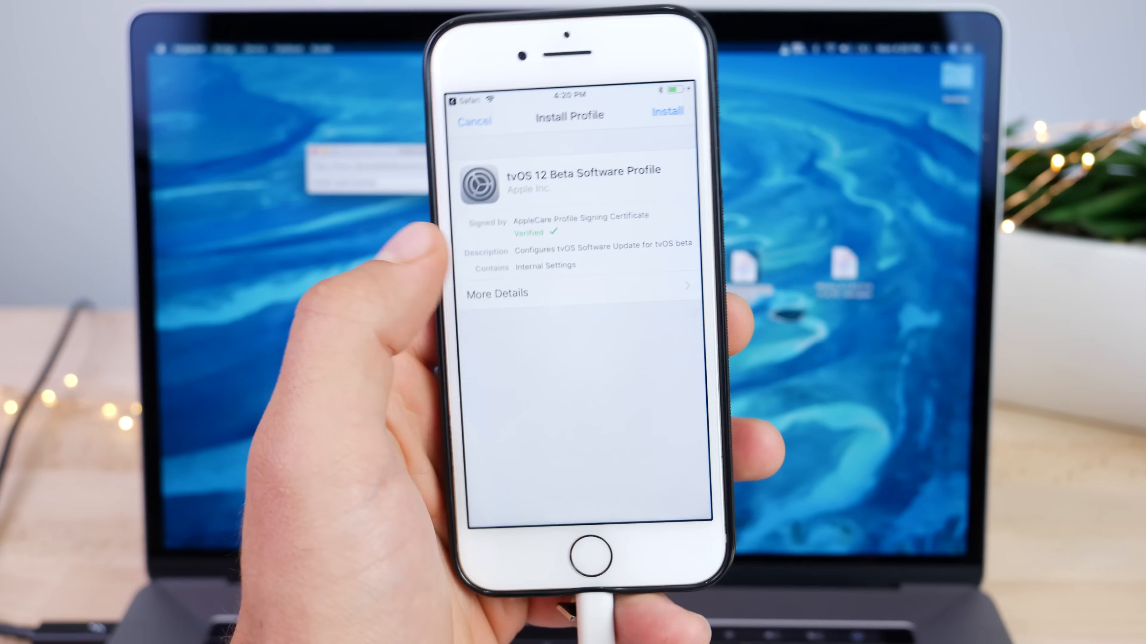
left_click(666, 111)
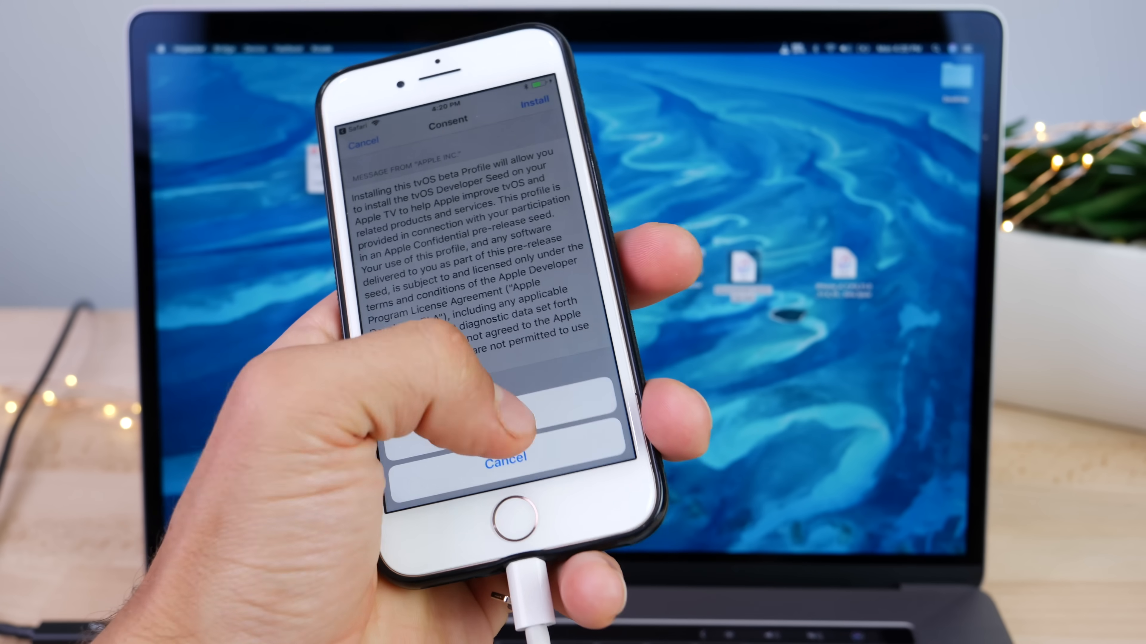
left_click(535, 100)
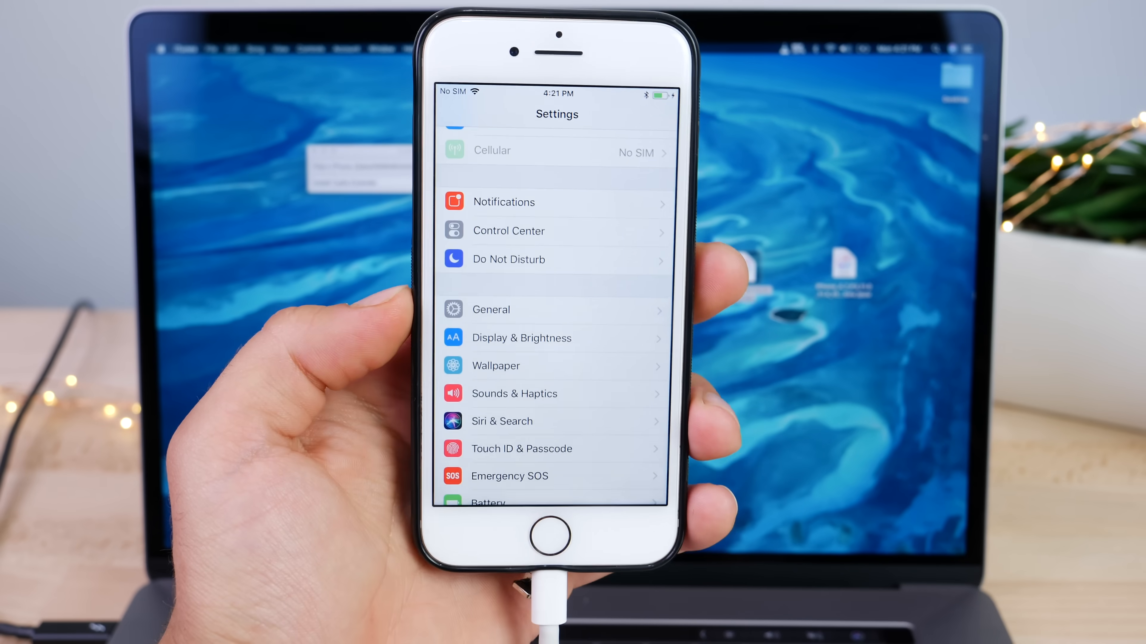
Step: Finish the profile setup with airplane mode on and launch Electra from the home screen
left_click(501, 421)
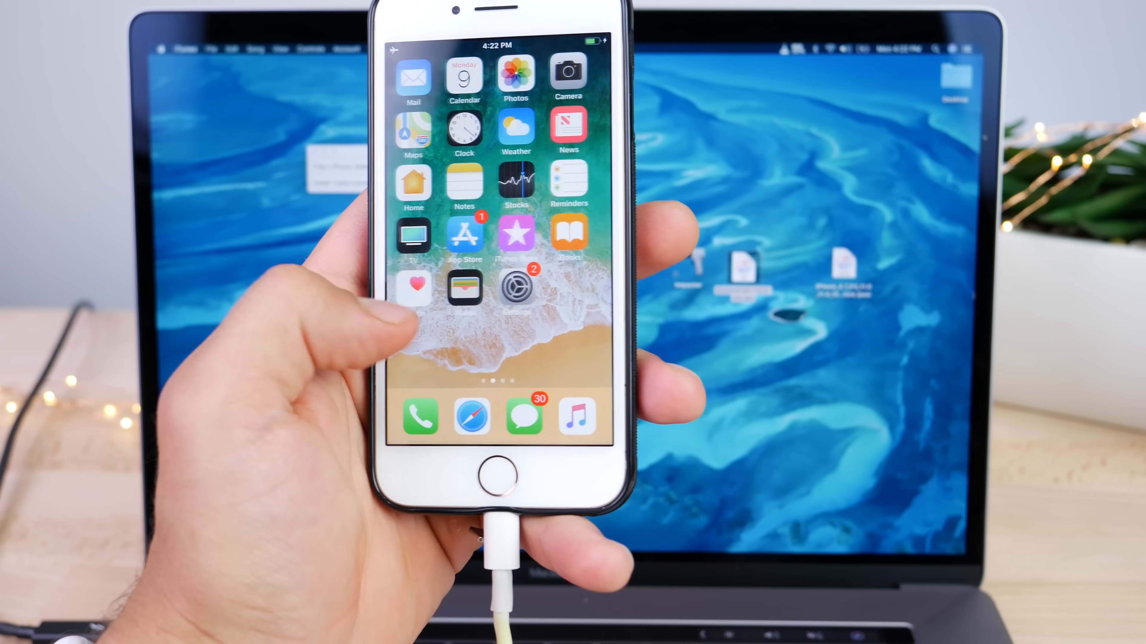
left_click(517, 286)
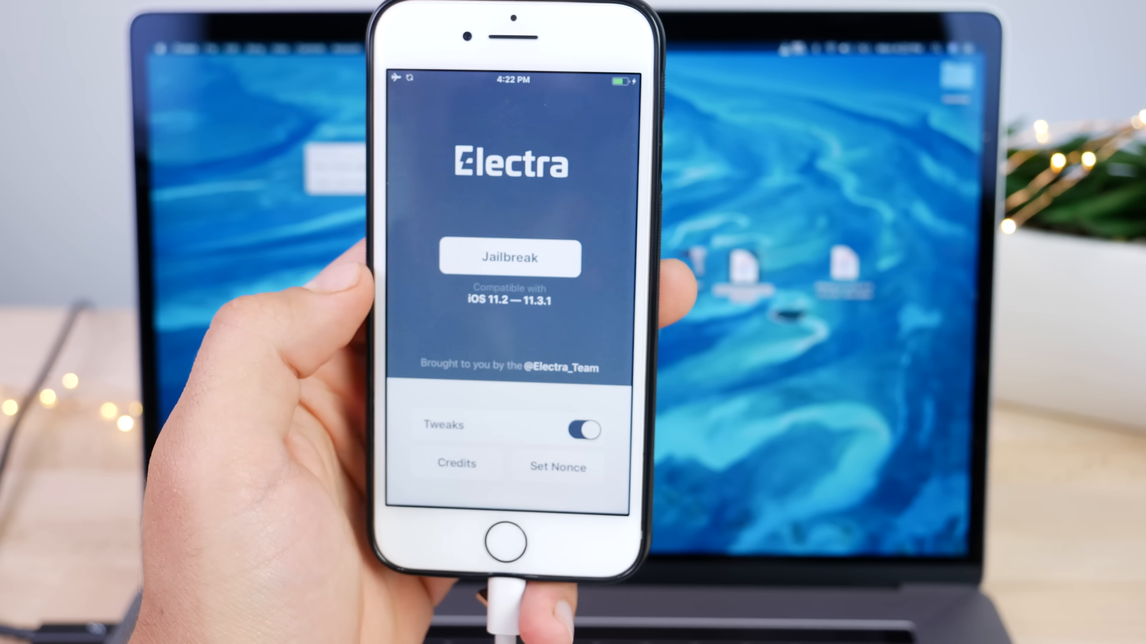
Step: Run the Electra jailbreak, reopen Electra after the respring and enable the jailbreak so Cydia appears
left_click(510, 257)
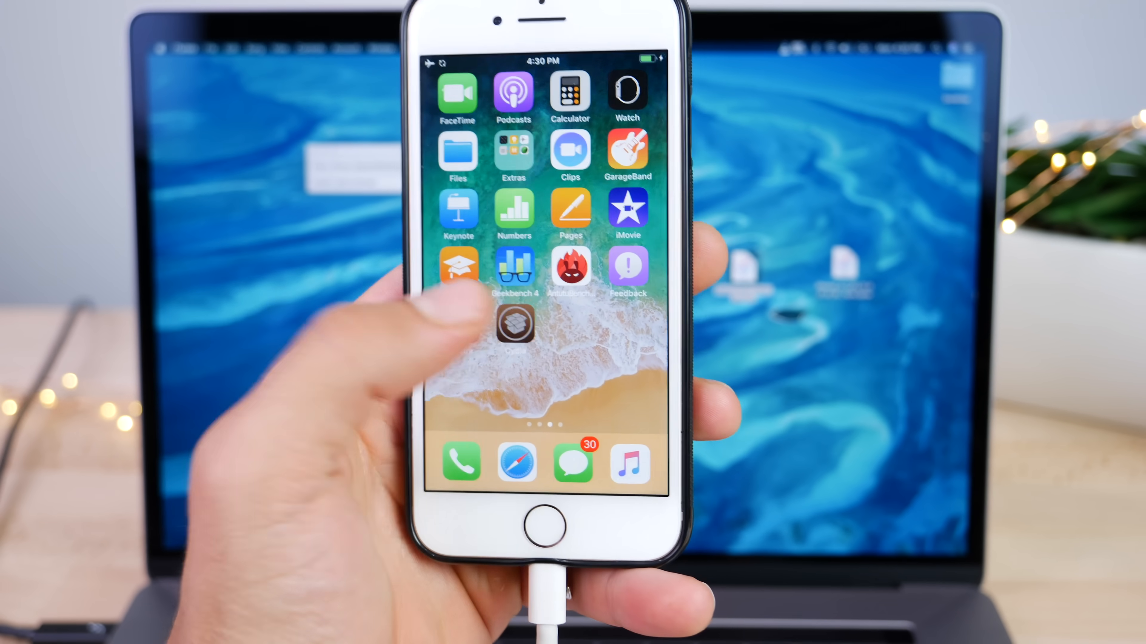
left_click(514, 323)
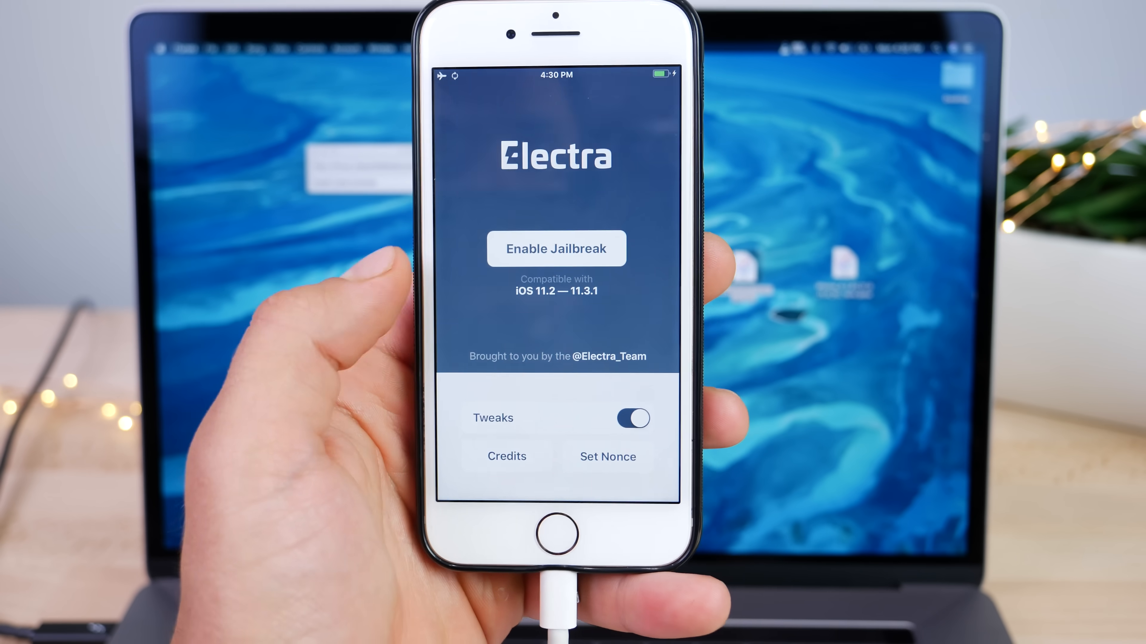
left_click(555, 248)
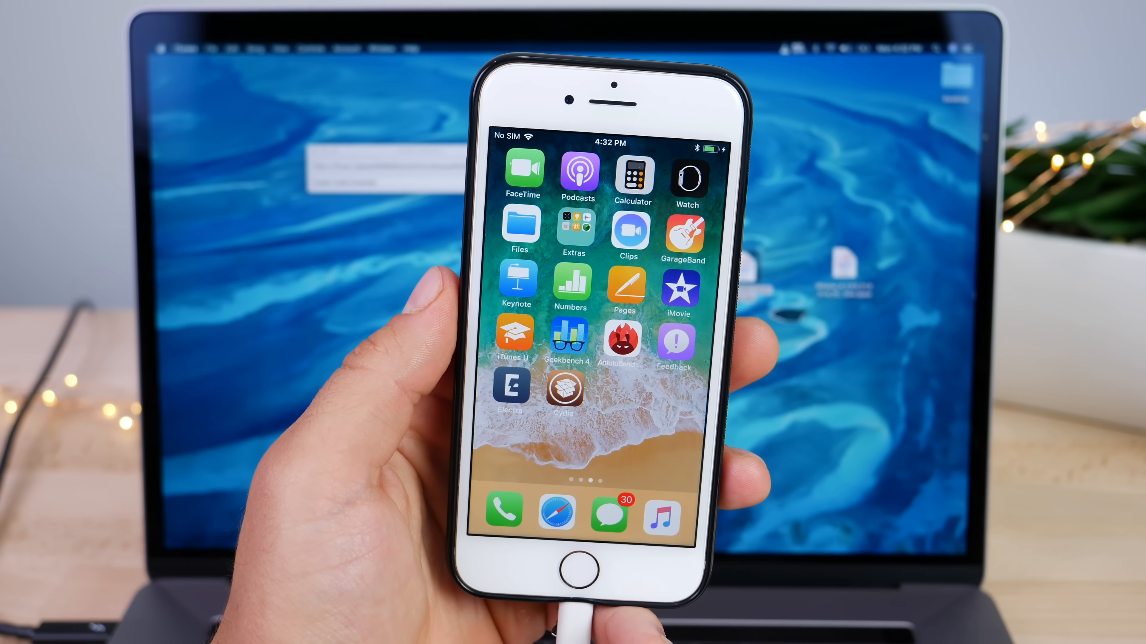
Step: Launch Cydia from the home screen and go to its Search section to find a tweak
left_click(565, 391)
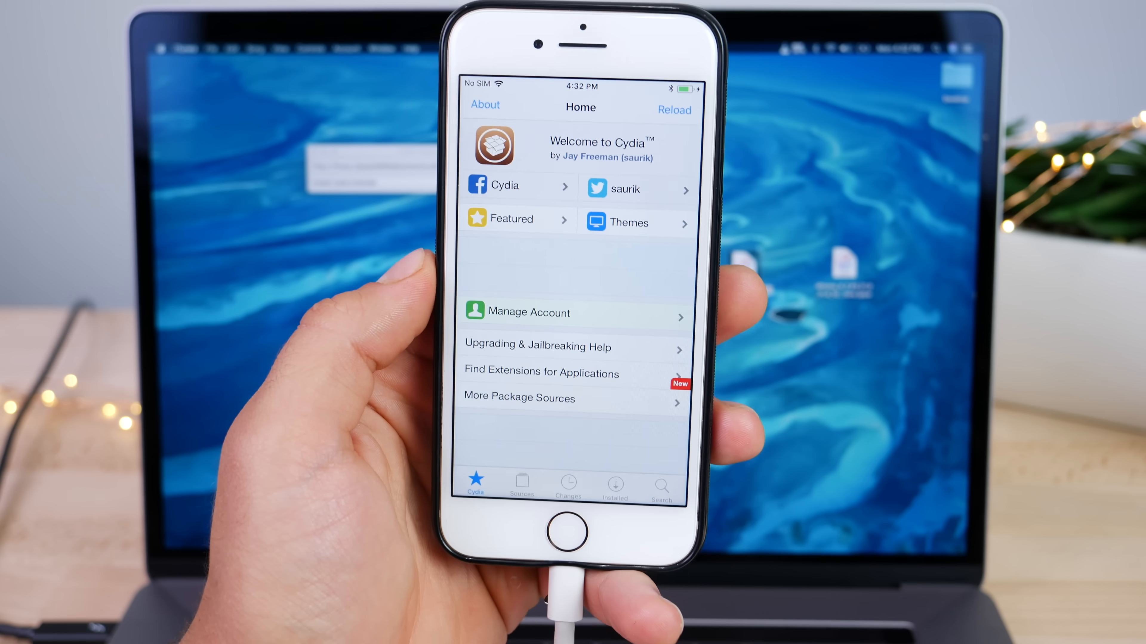
left_click(567, 485)
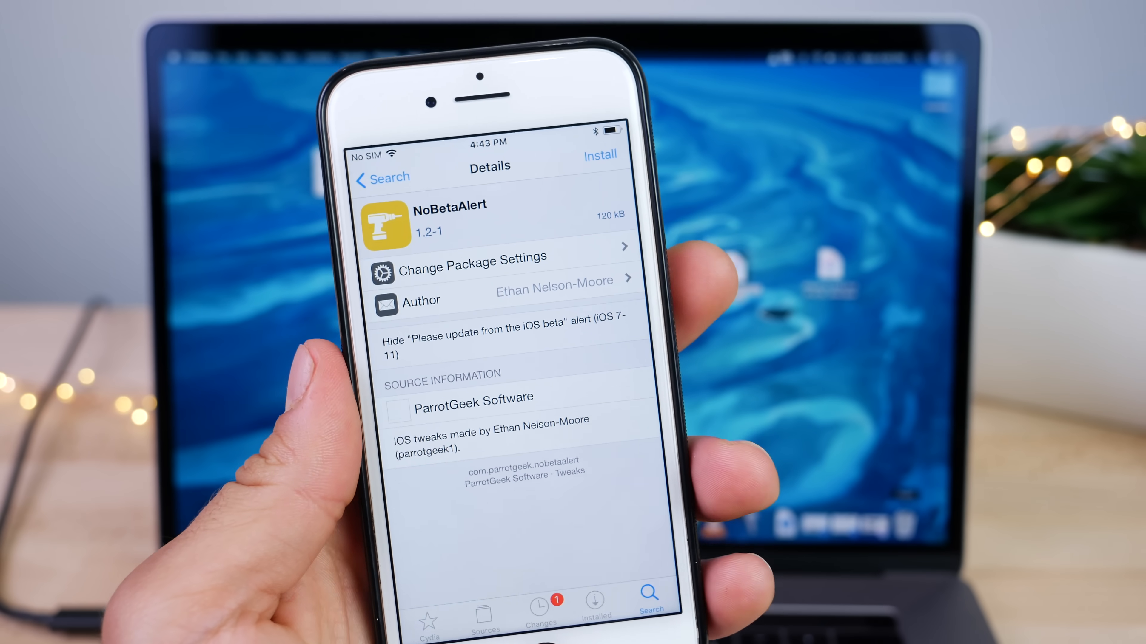
Step: Install the NoBetaAlert tweak from its Details page and return to the home screen
left_click(599, 154)
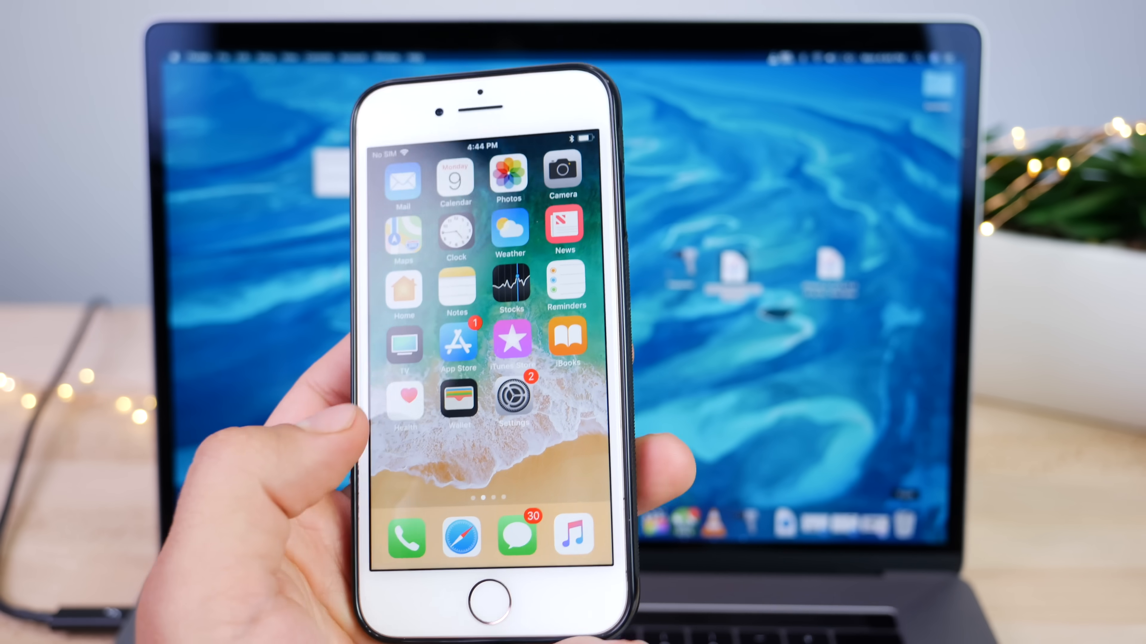
Step: Swipe up from the home screen to reveal Control Center with the Music controls
left_click(455, 338)
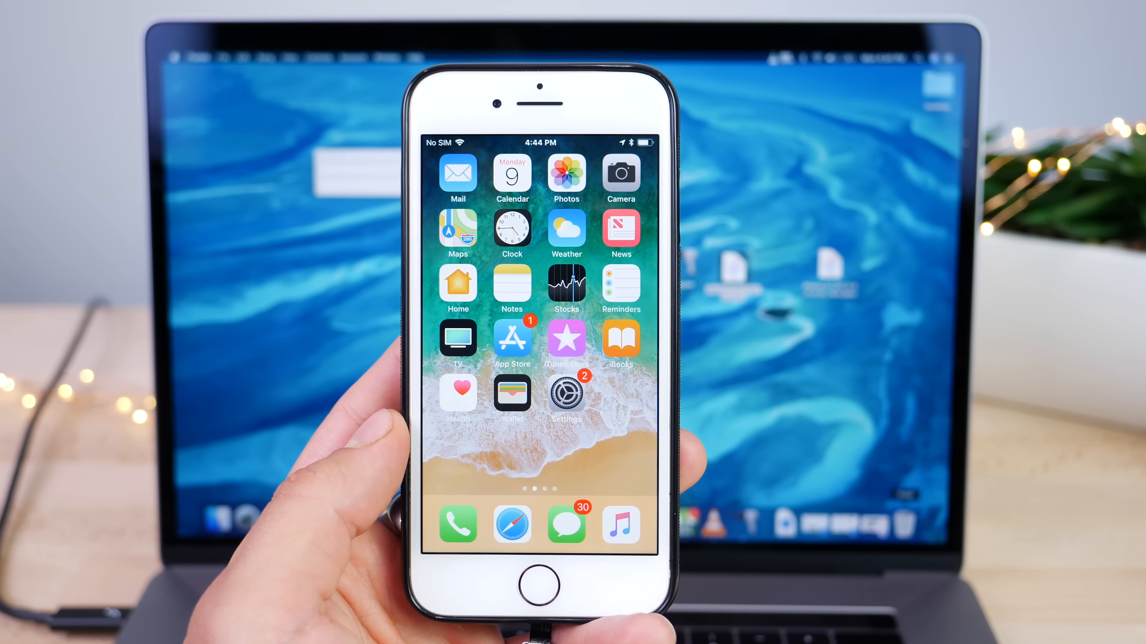
scroll("left", 3)
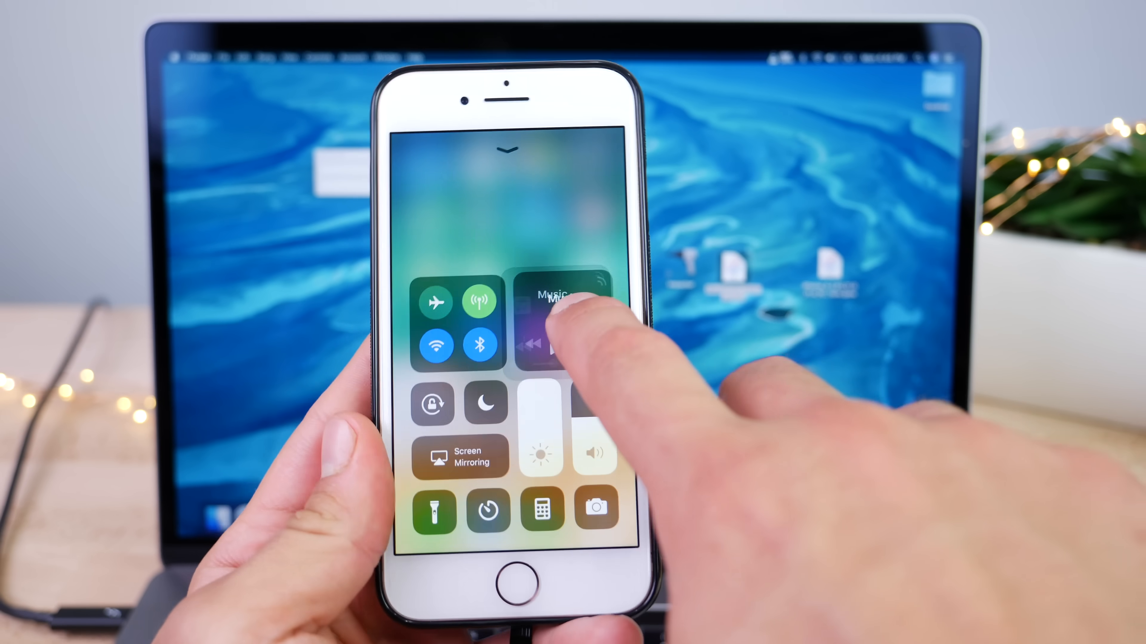
Step: Expand the Music widget to list AirPlay outputs, then dismiss Control Center
left_click(559, 321)
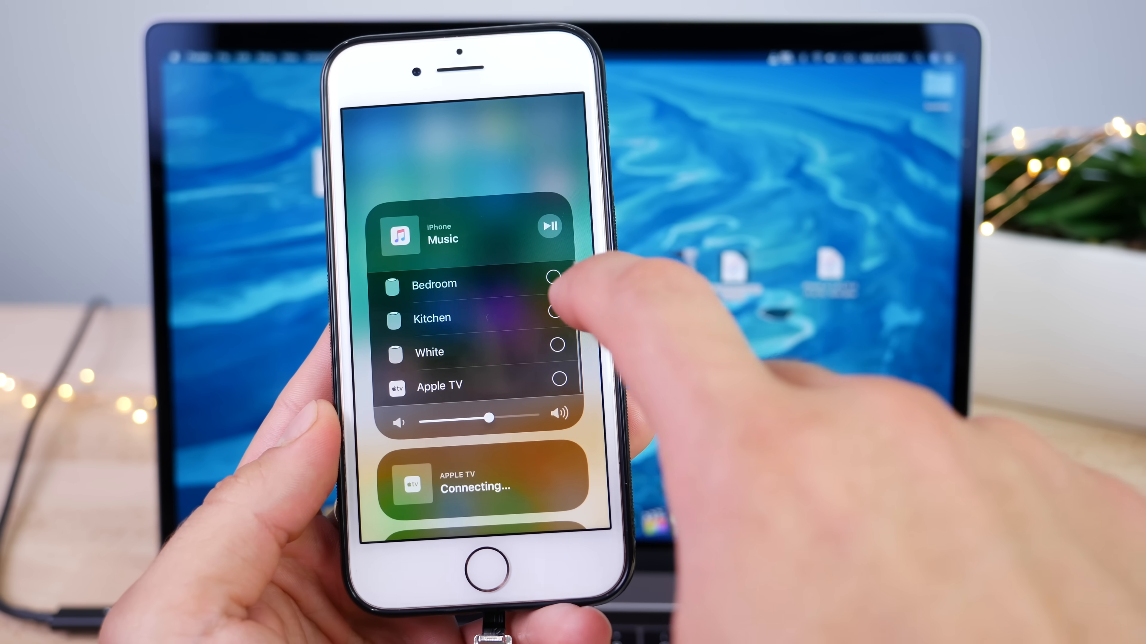
left_click(430, 352)
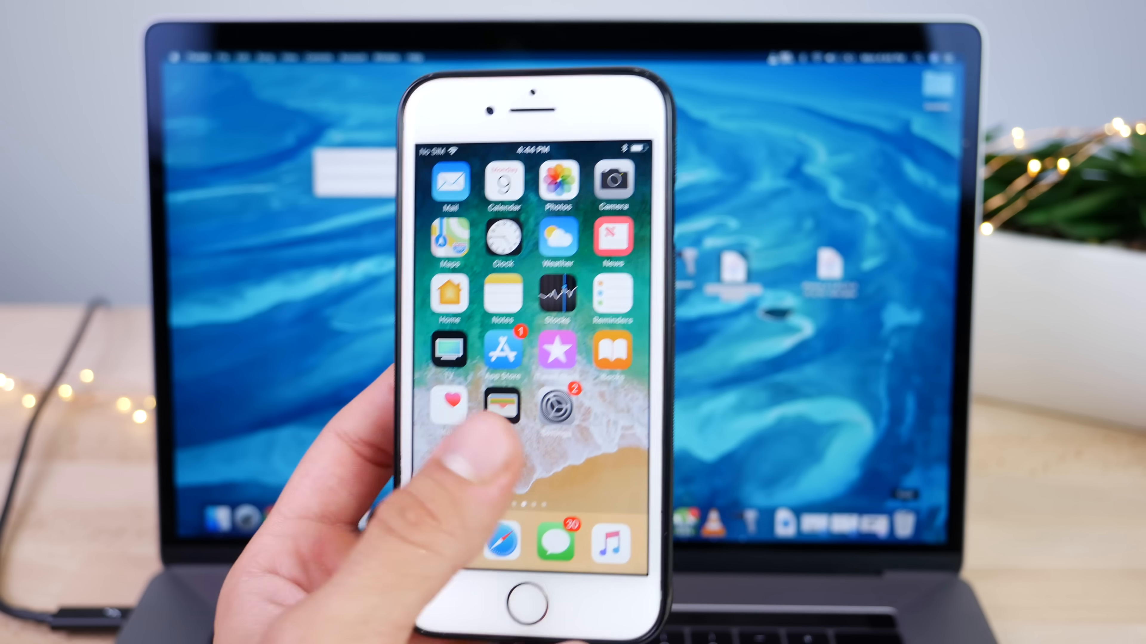
Step: Swipe the home screen to the second page showing Electra and Cydia
scroll("left", 3)
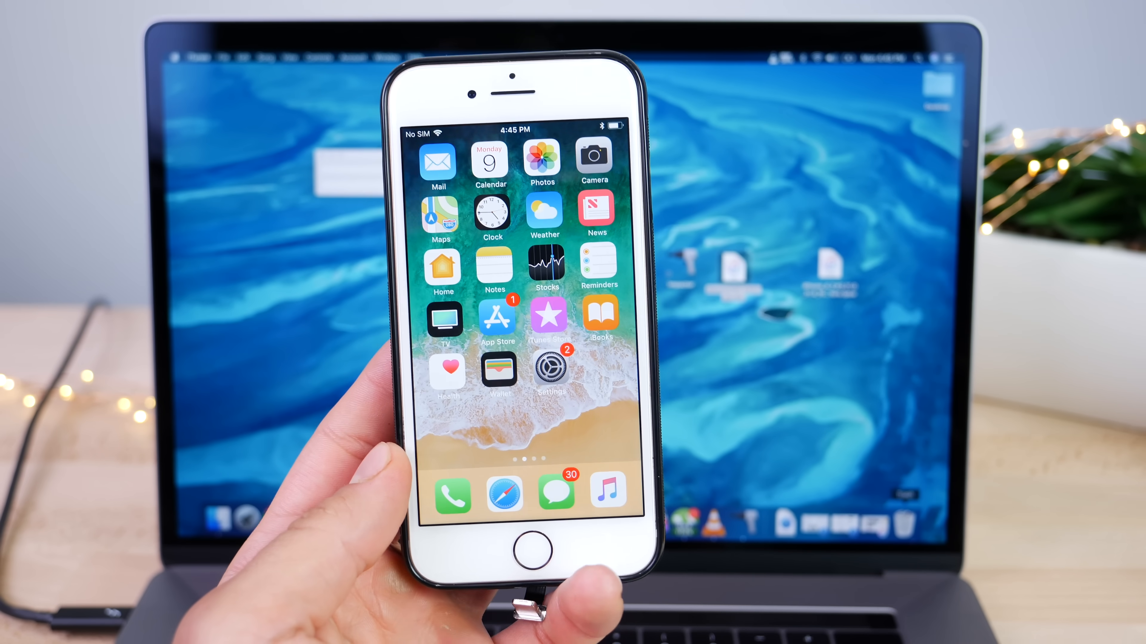
scroll("left", 3)
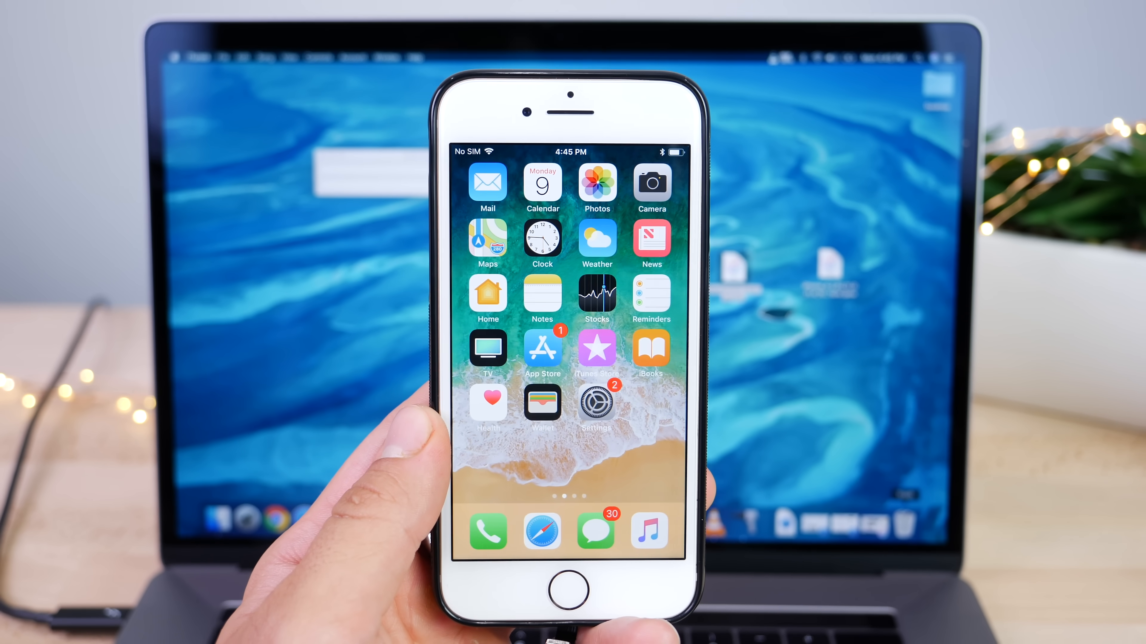
scroll("left", 3)
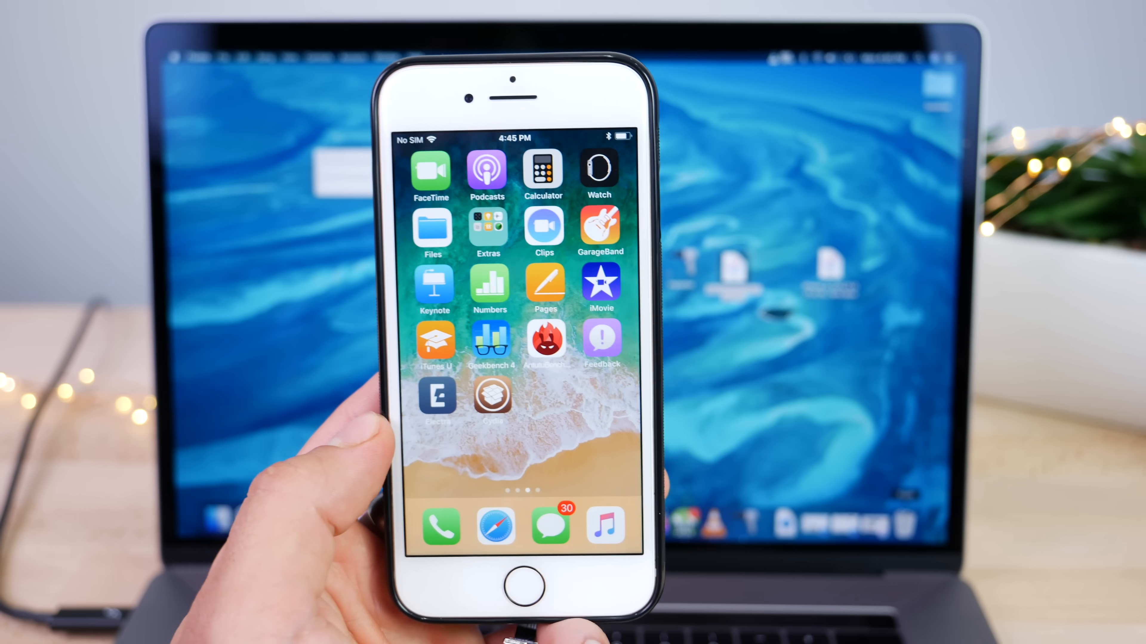